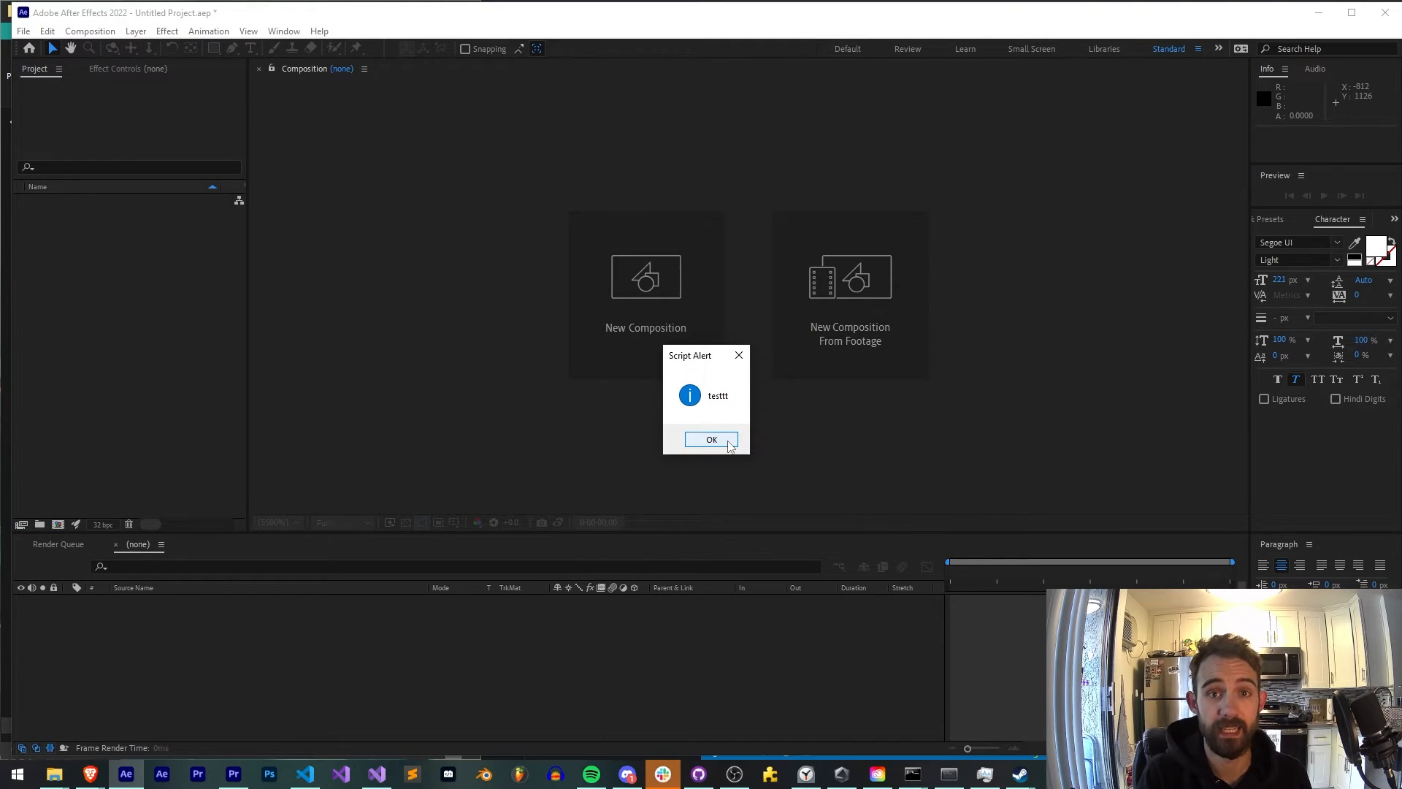
- Dismiss the script's testtt alert and return to the editor via the taskbar
left_click(711, 440)
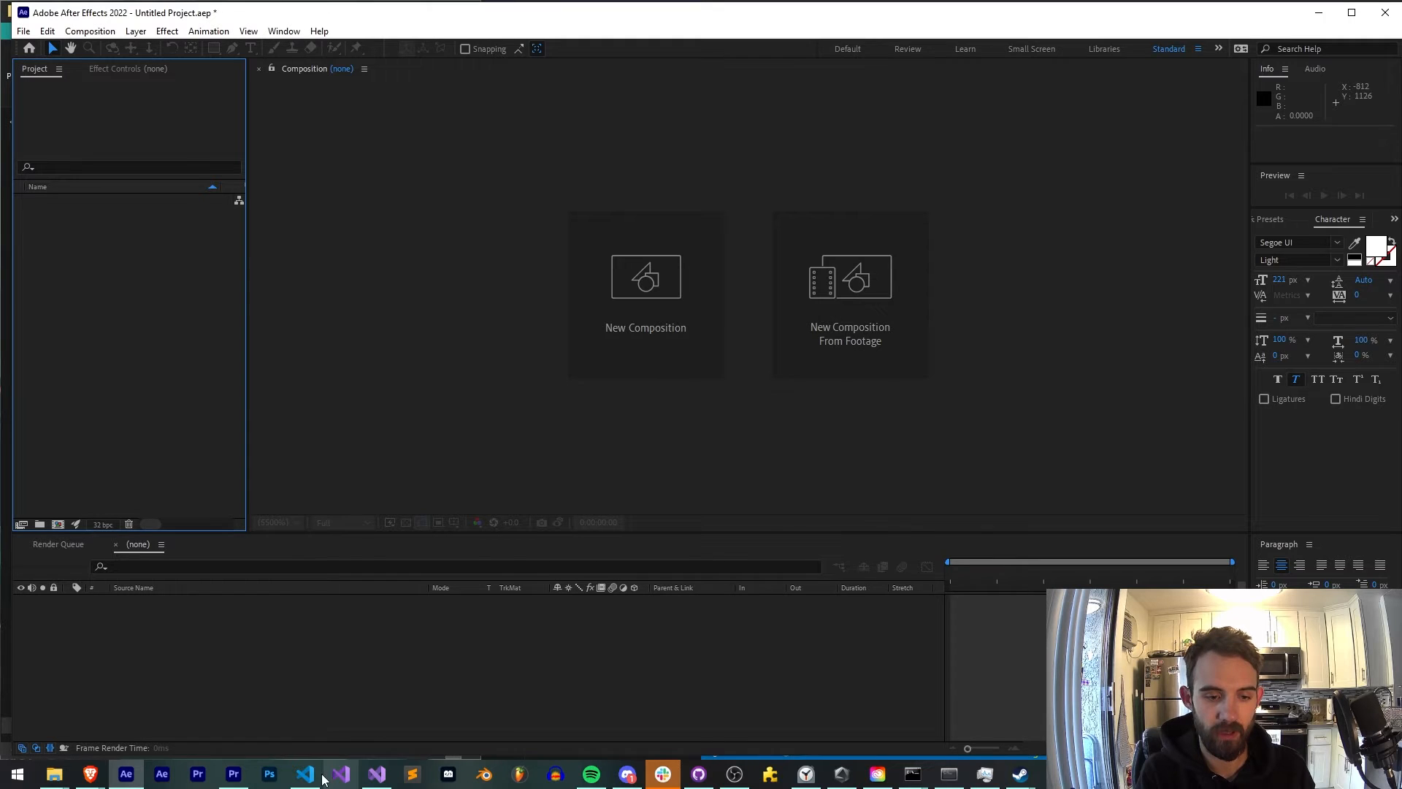
left_click(337, 774)
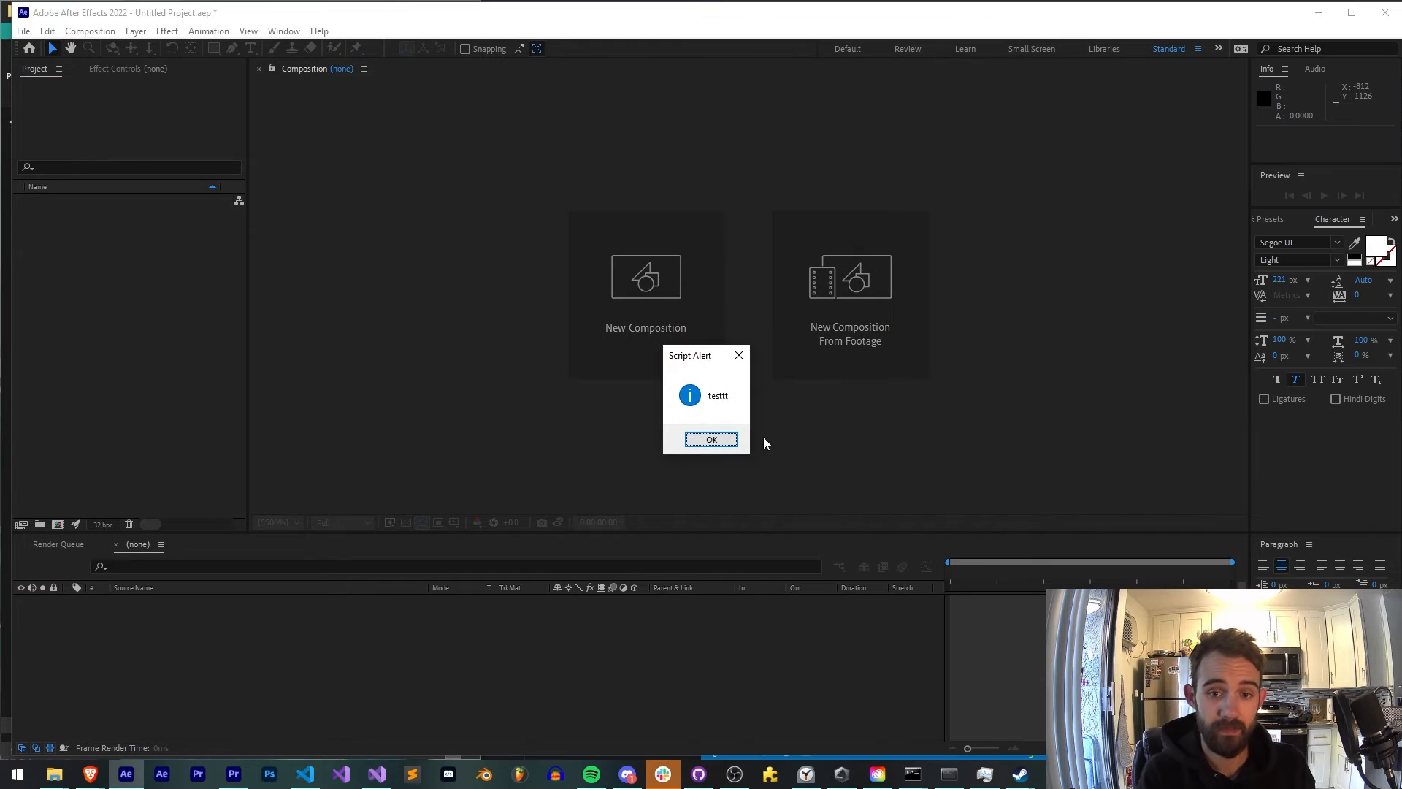
left_click(711, 439)
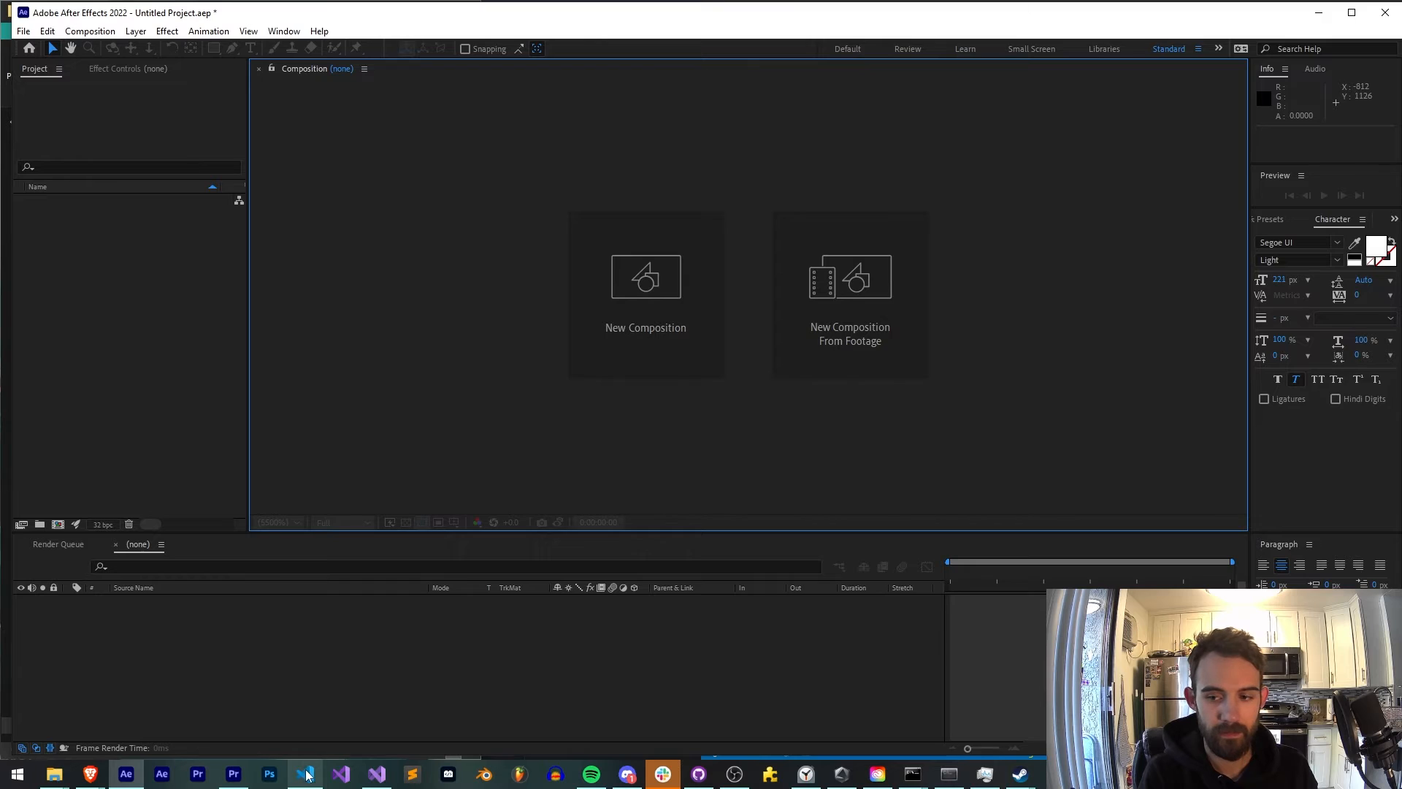
- Re-encode test.jsx to JSXBin, run it in After Effects and dismiss the testtt alert
left_click(339, 774)
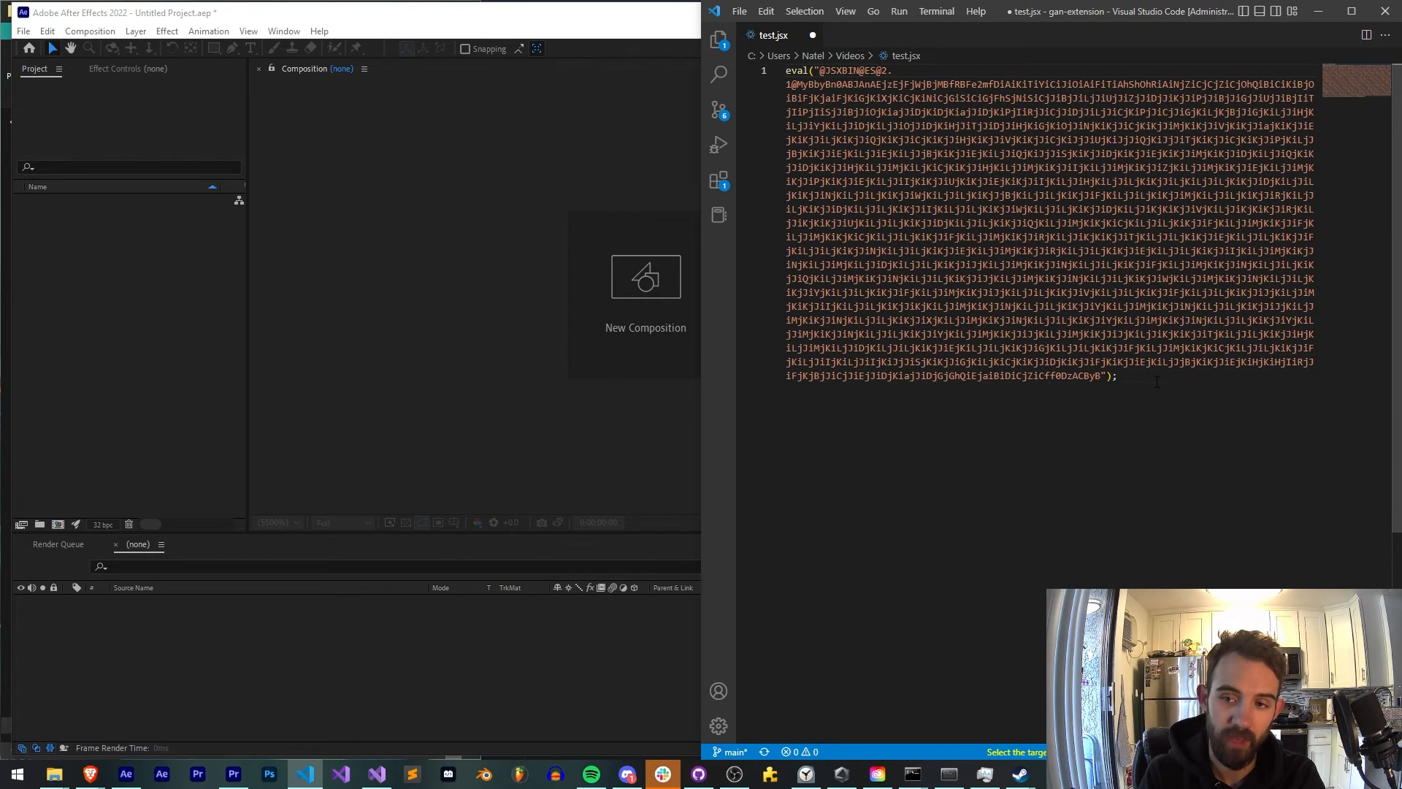
key("ctrl+a")
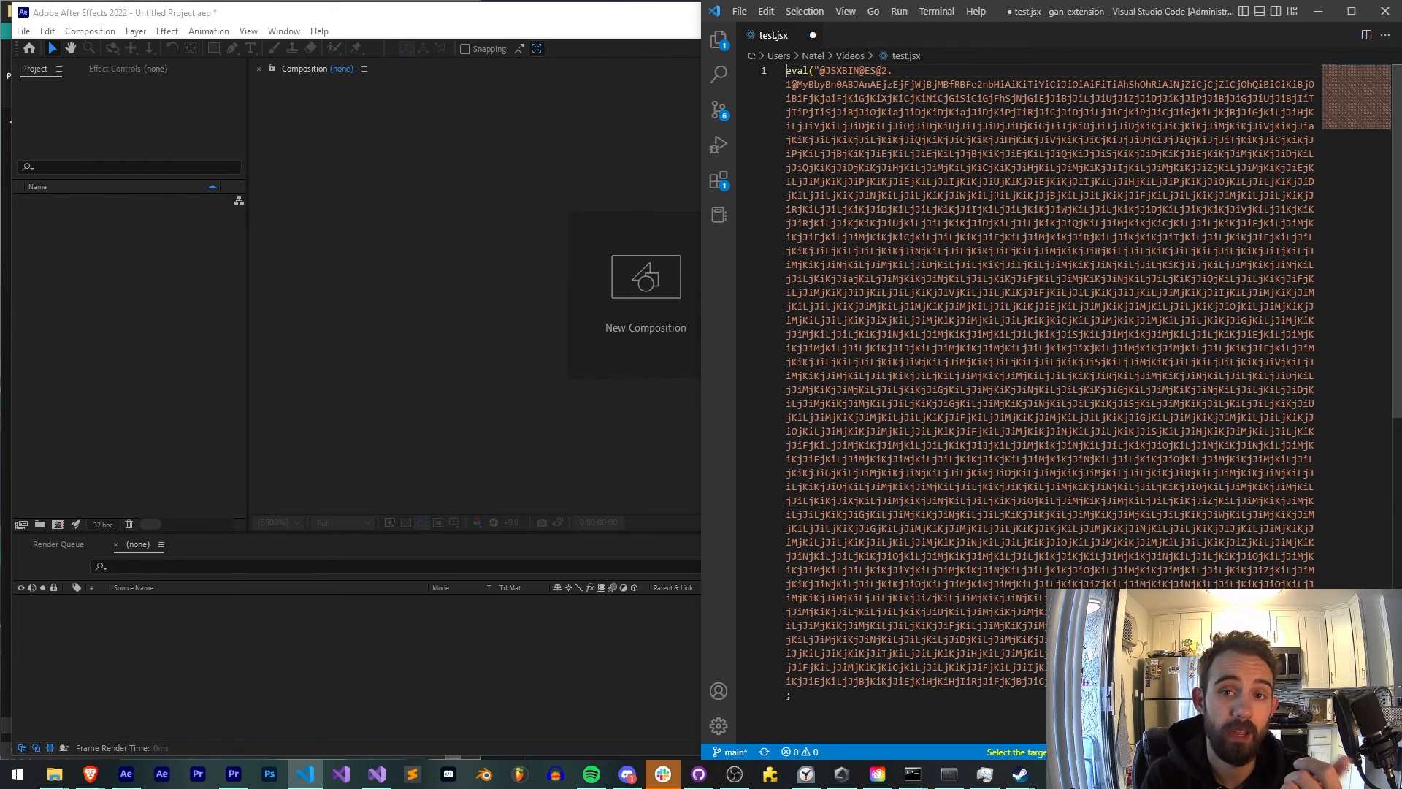
key("ctrl+shift+p")
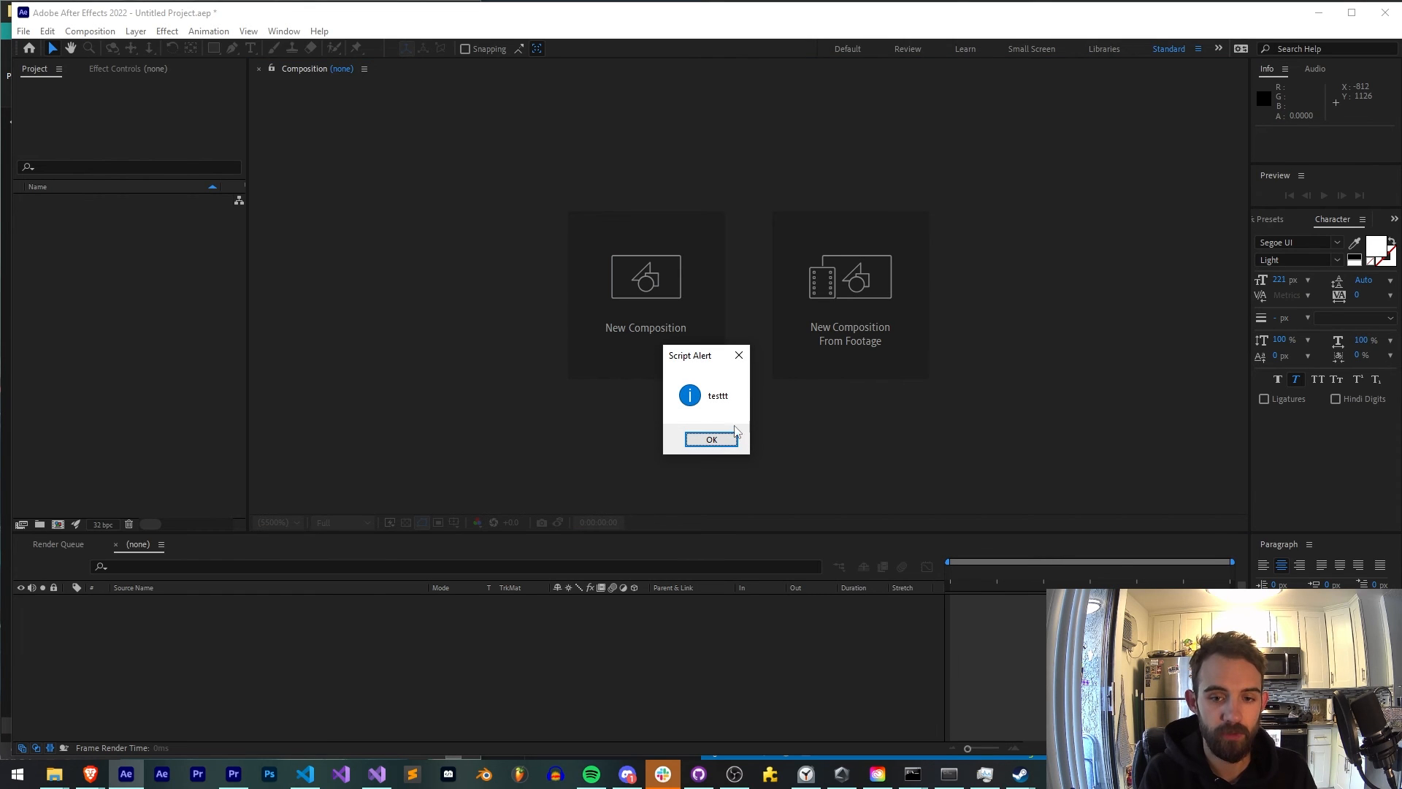
left_click(711, 440)
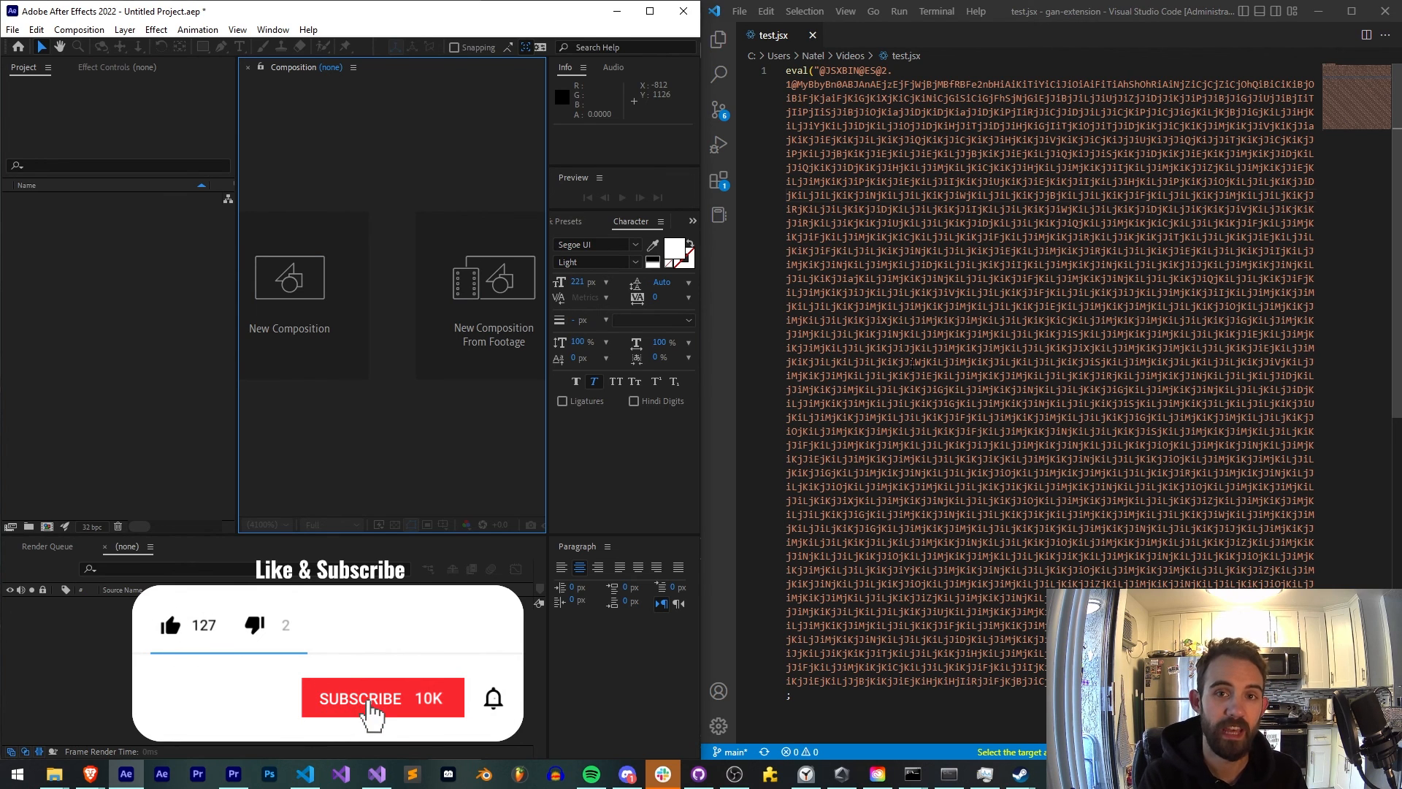
left_click(382, 698)
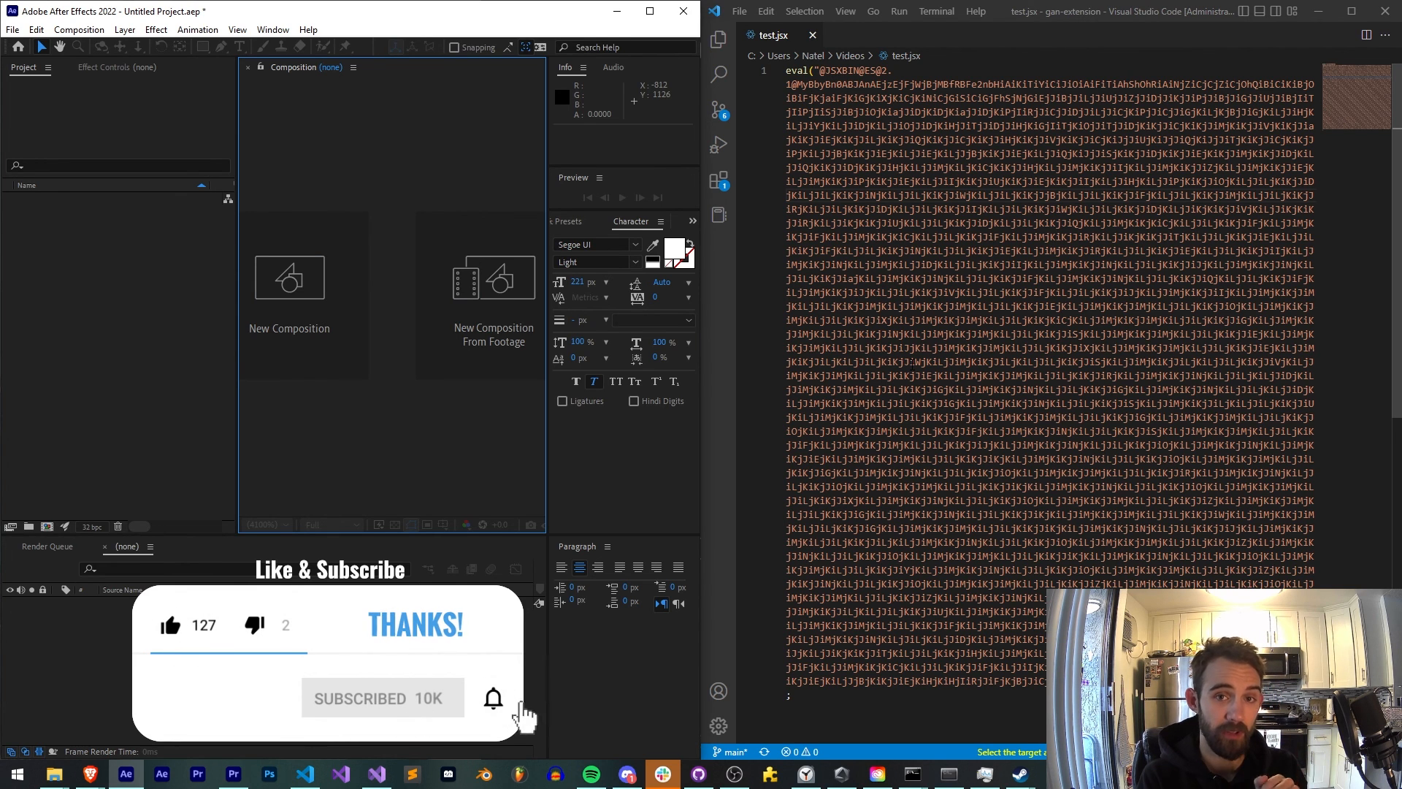